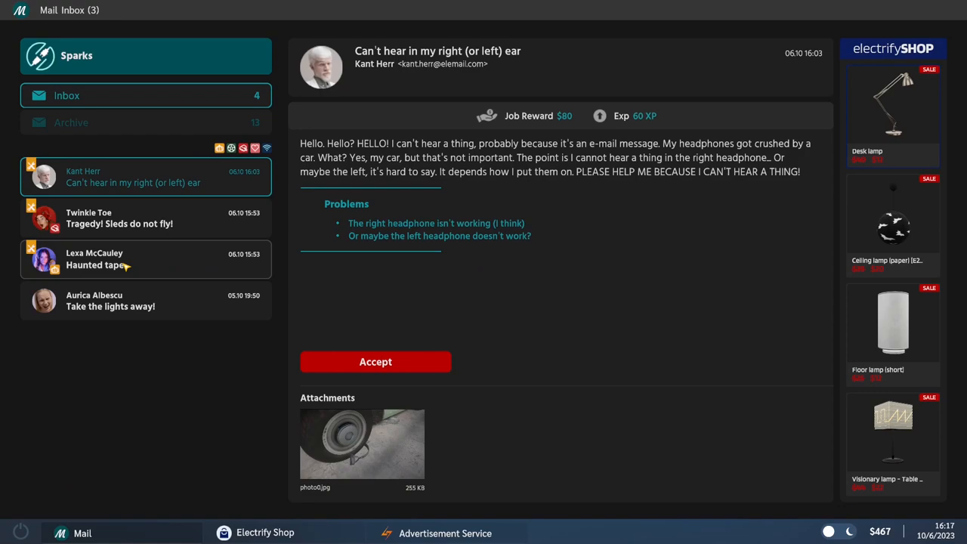
Step: Read the 'Haunted tape' job email and accept the cassette player repair
left_click(114, 258)
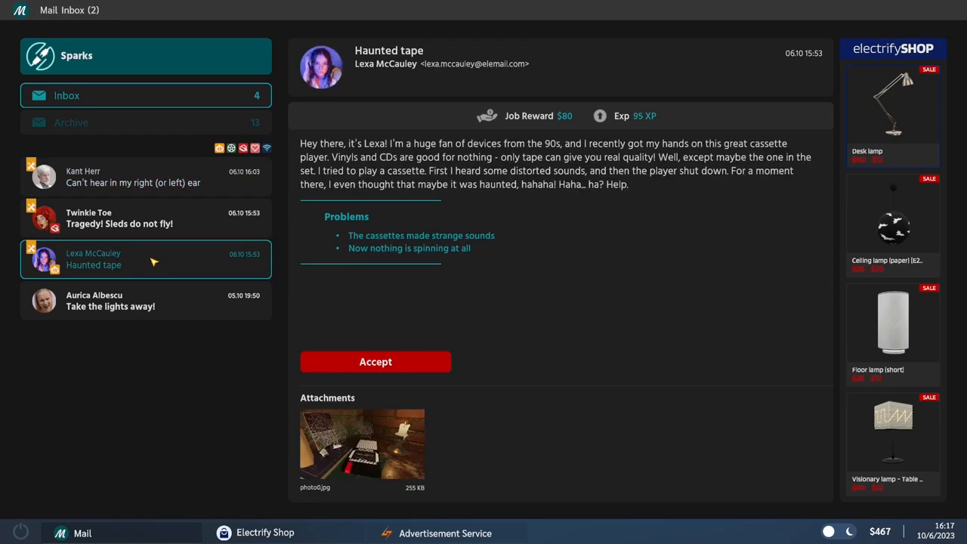
mouse_move(353, 87)
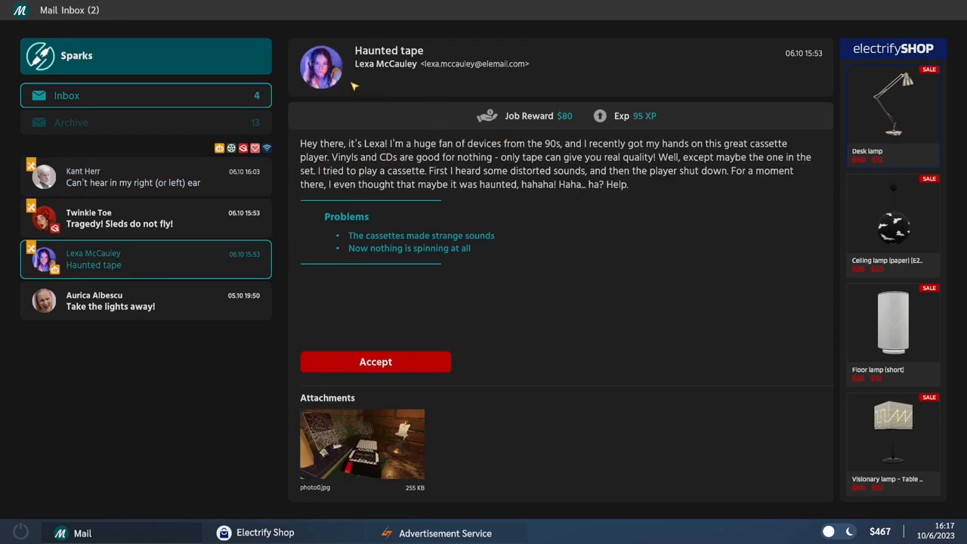
mouse_move(544, 160)
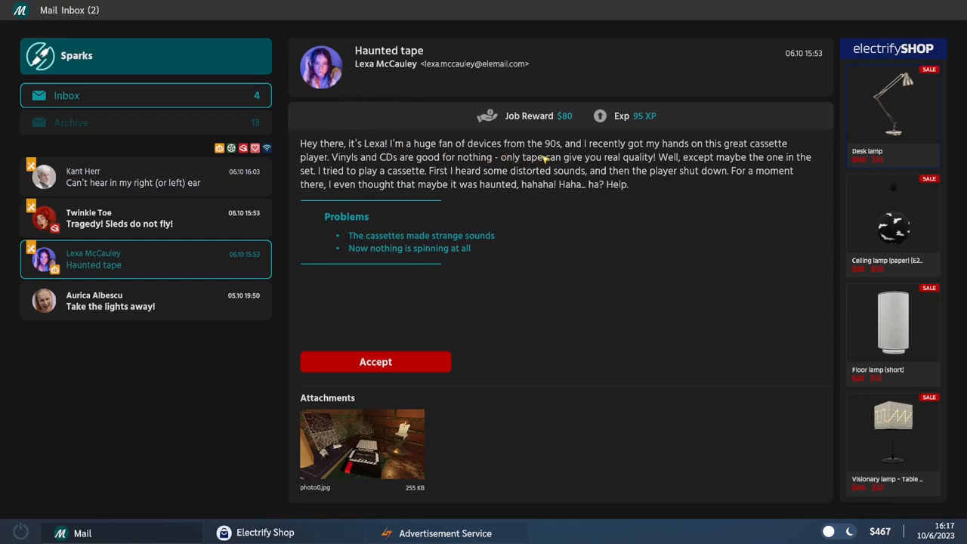
mouse_move(763, 175)
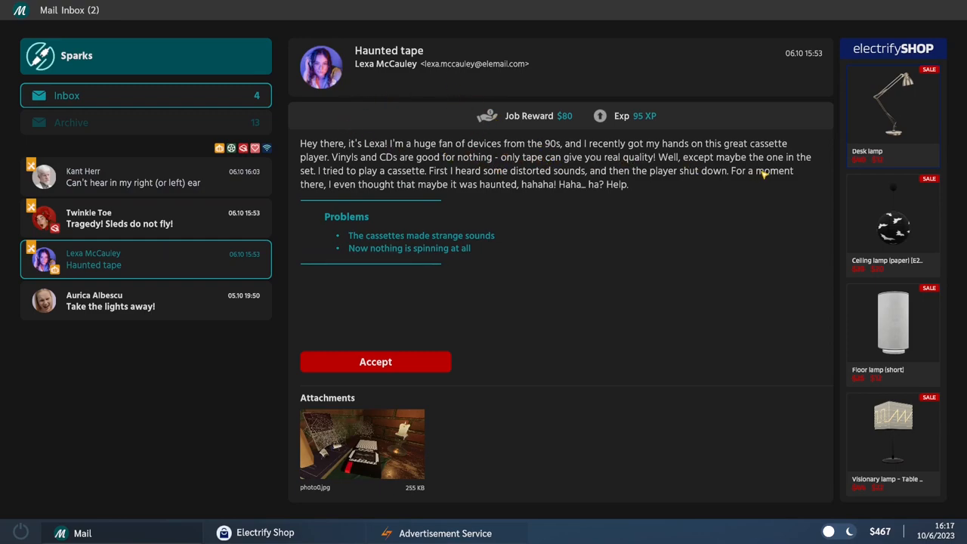
mouse_move(753, 182)
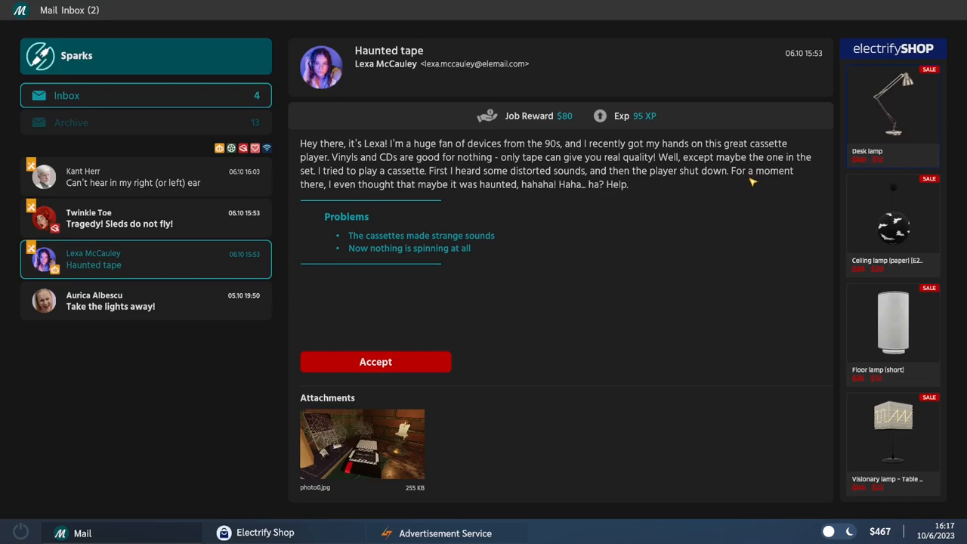
left_click(376, 361)
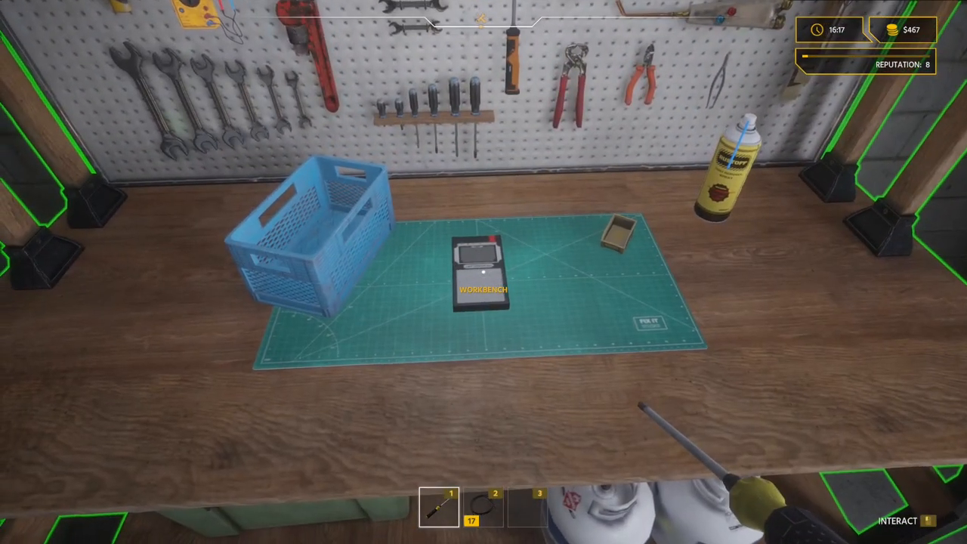
Step: Place the SOUNDBLAST player on the workbench and start a device test
left_click(479, 279)
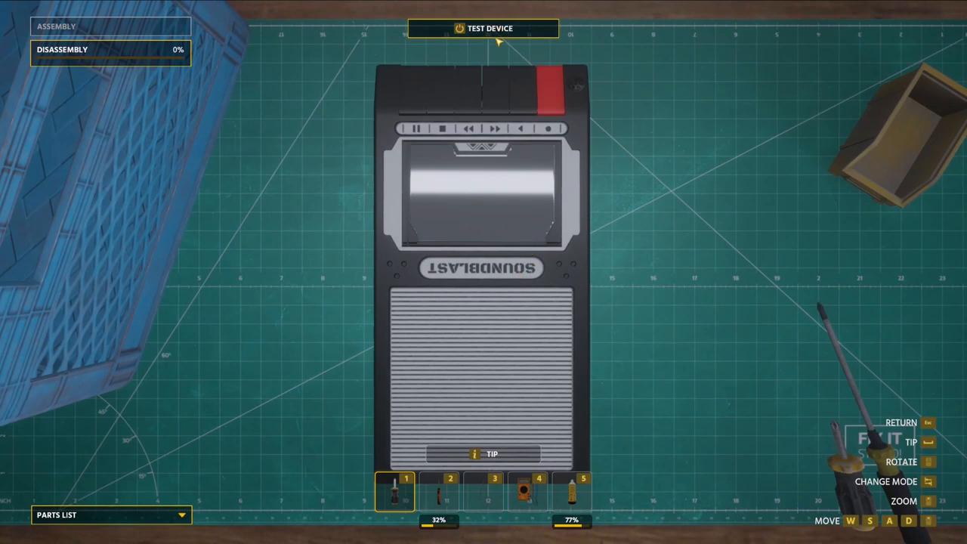
left_click(482, 28)
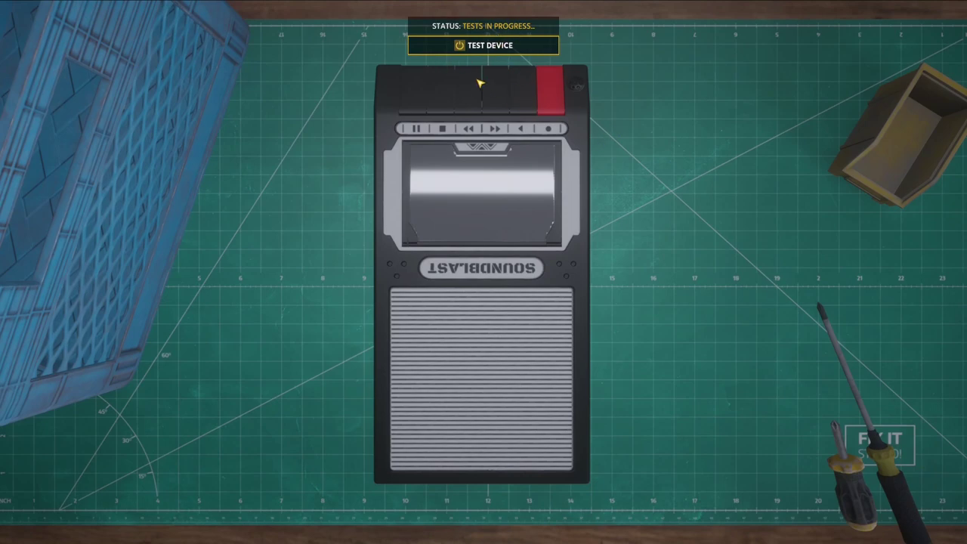
mouse_move(669, 136)
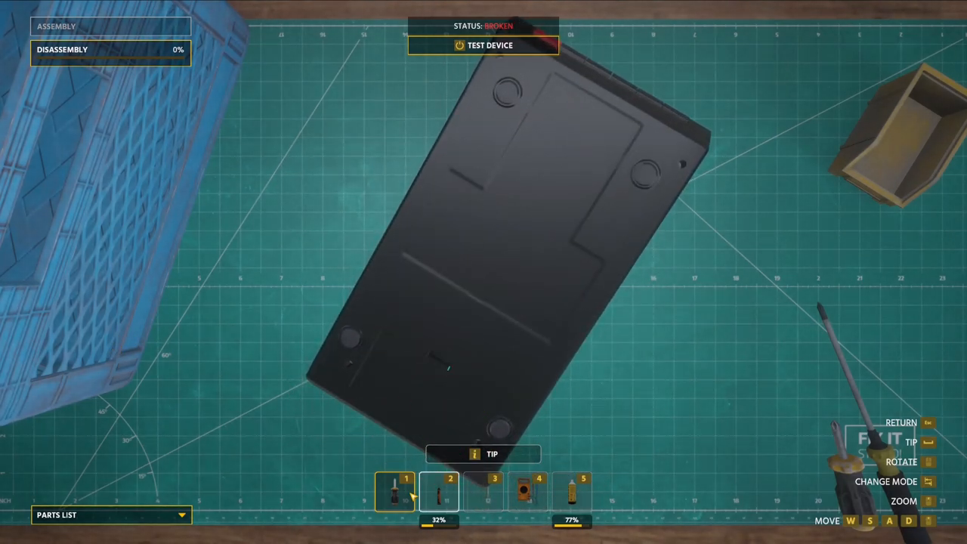
Step: Remove the battery cover, battery, top case and tape case, reaching 25% disassembly
left_click(395, 503)
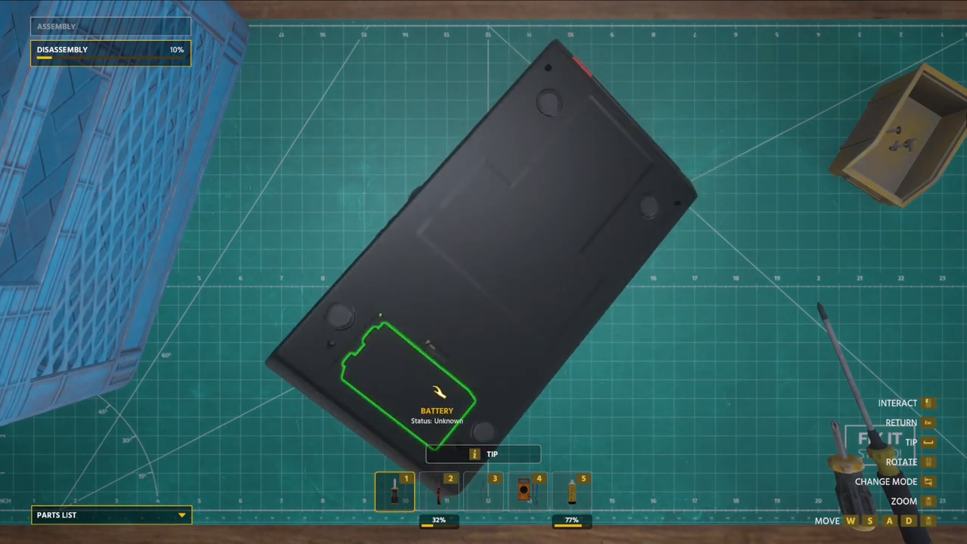
left_click(418, 390)
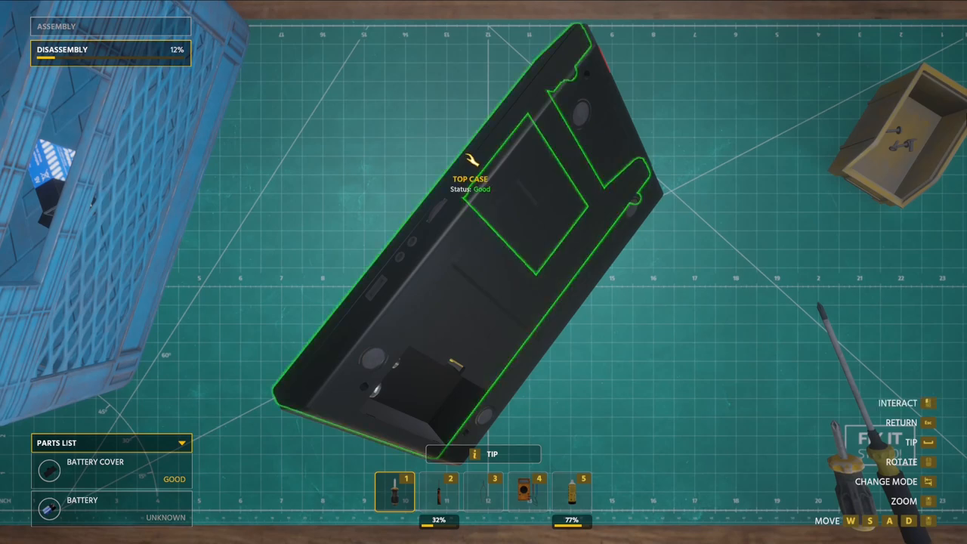
left_click(478, 151)
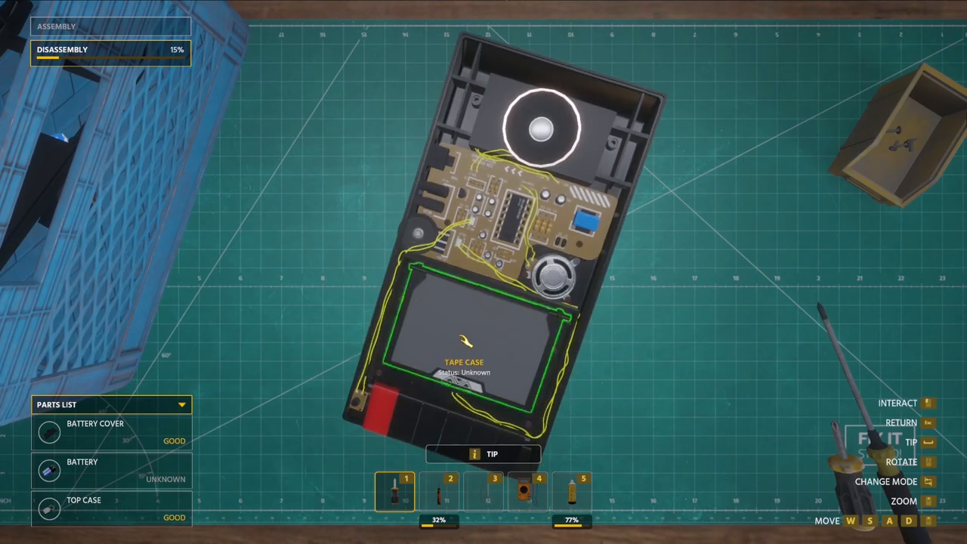
left_click(475, 340)
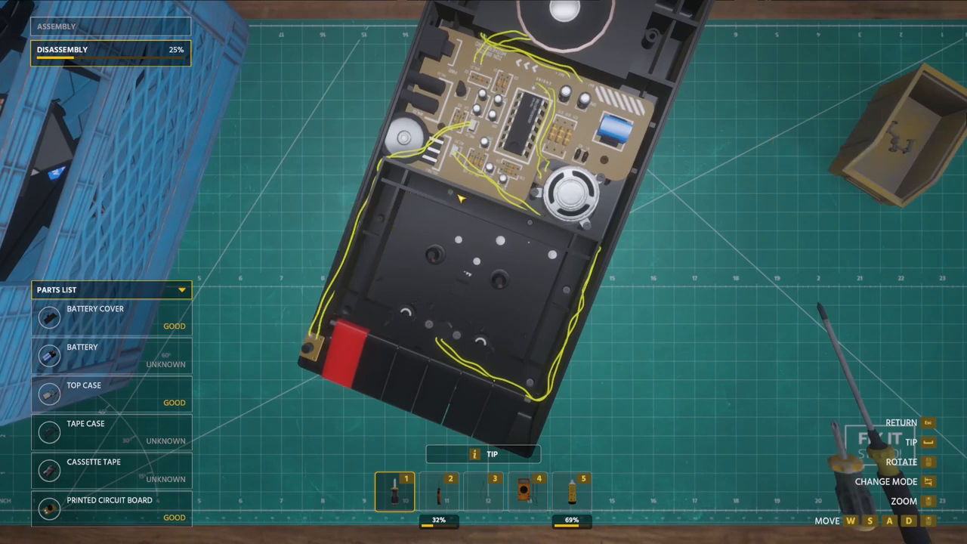
Step: Unscrew the tape compartment and detach gears, engine, PCB, buttons and bottom case
left_click(534, 218)
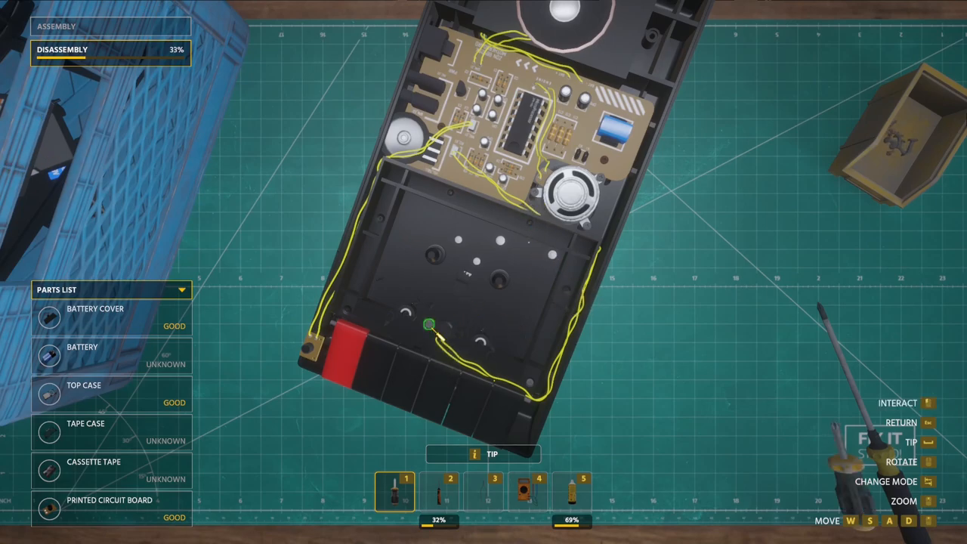
left_click(429, 325)
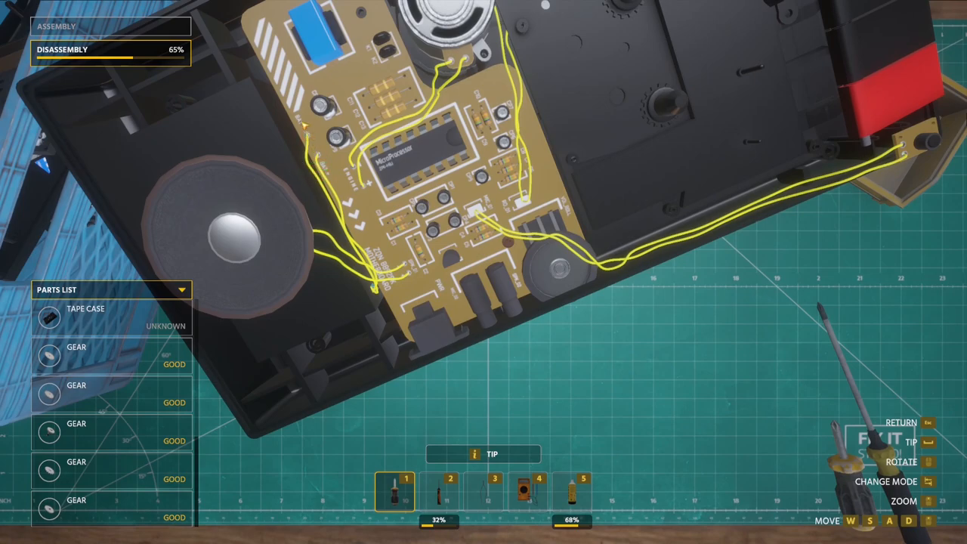
mouse_move(512, 529)
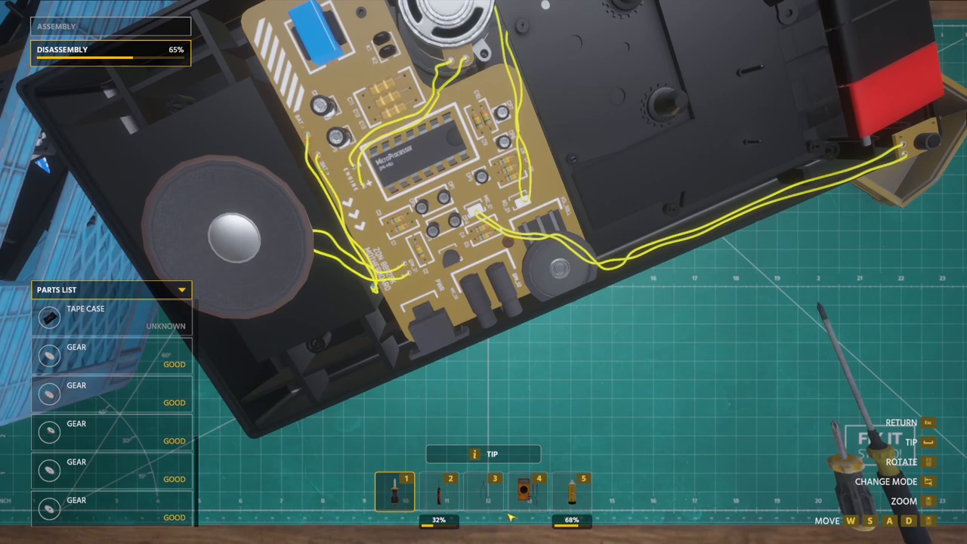
left_click(443, 503)
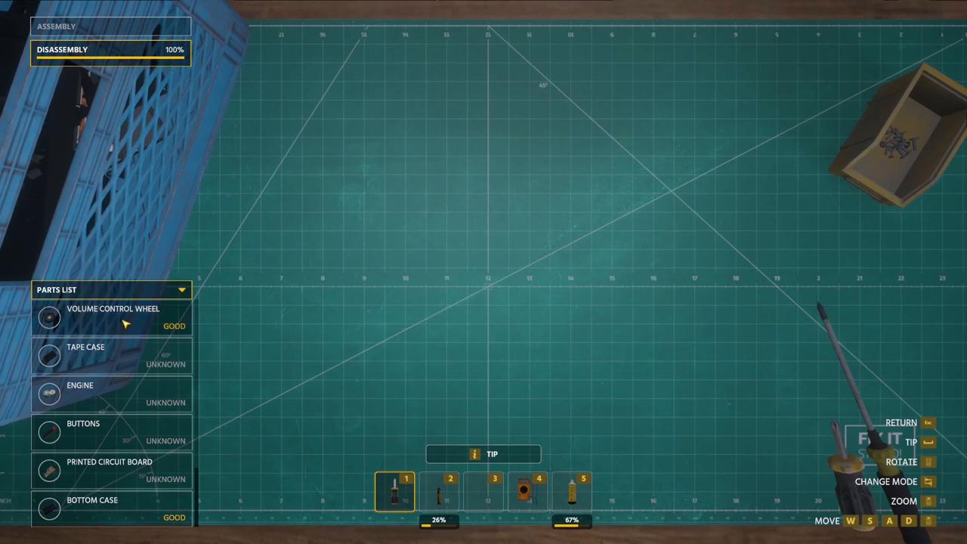
Step: Inspect the tape case, engine and buttons, then bring up the circuit board's actions
left_click(99, 359)
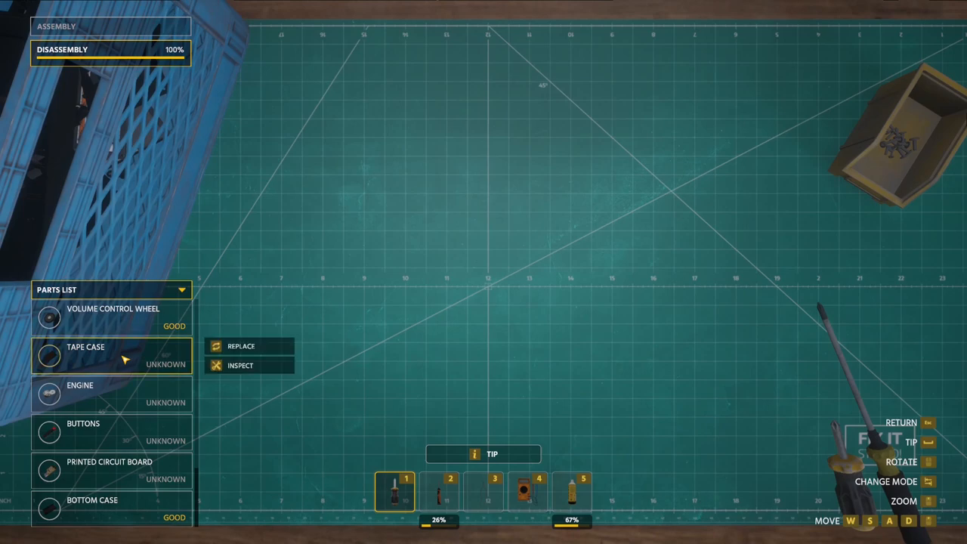
left_click(239, 366)
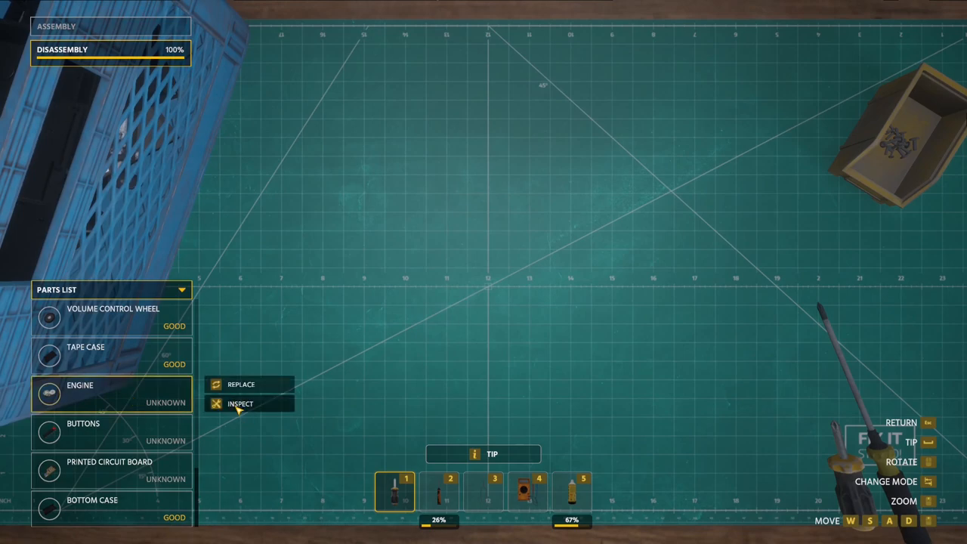
left_click(240, 403)
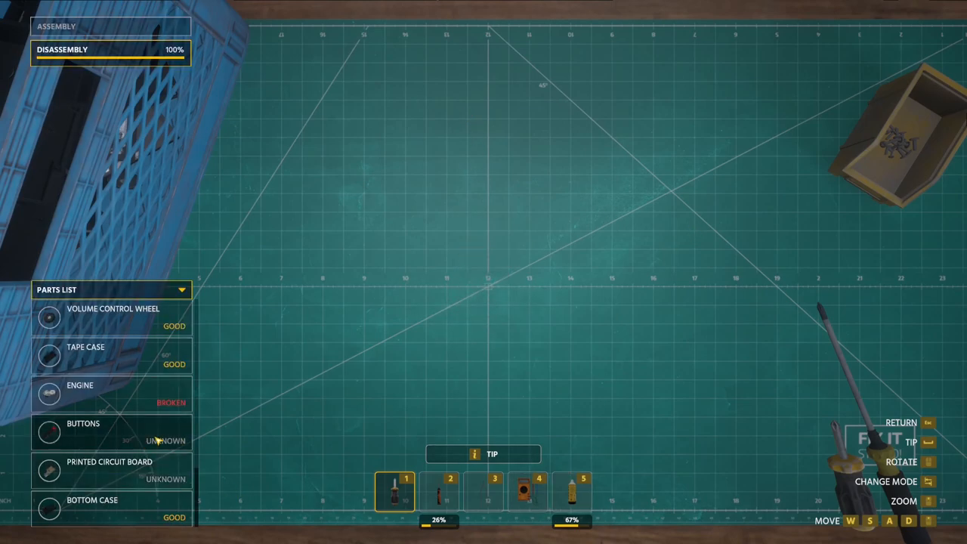
left_click(83, 424)
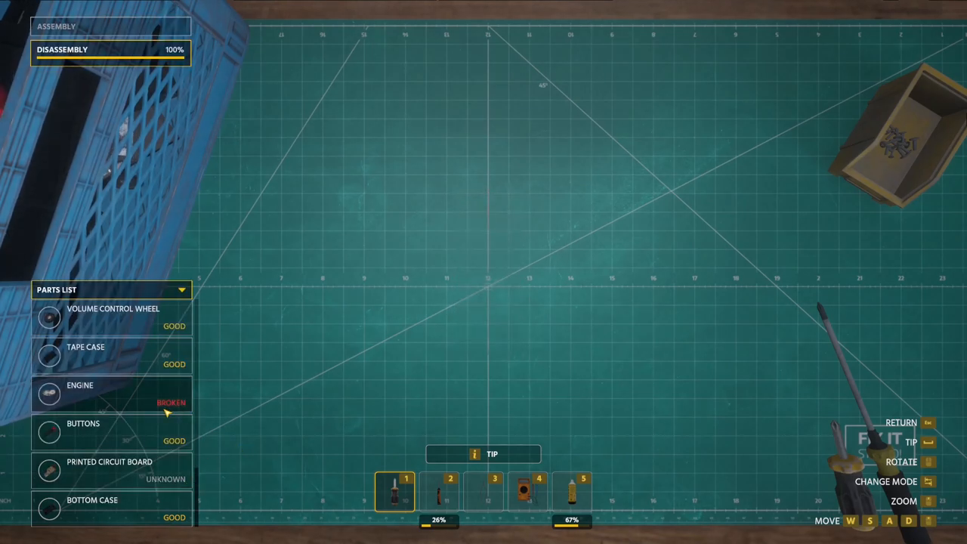
left_click(108, 468)
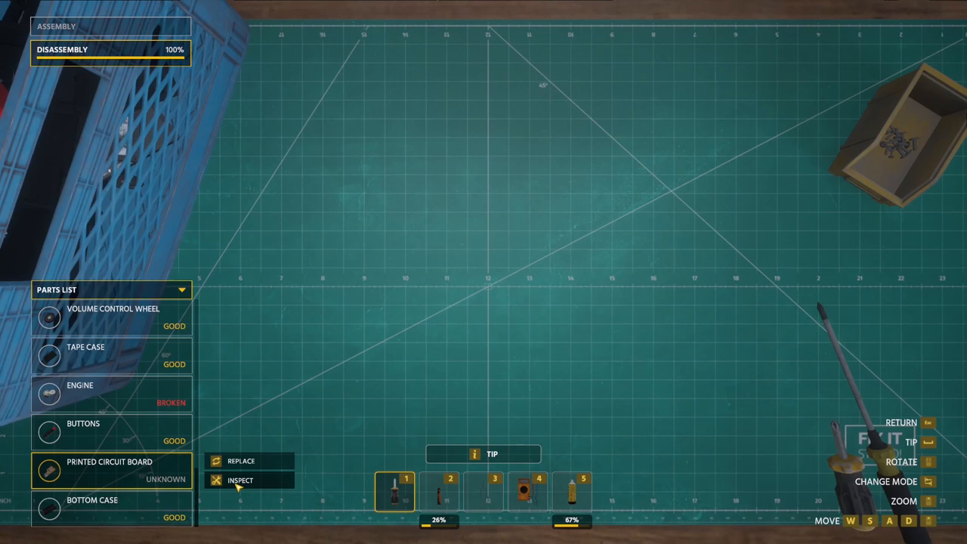
Step: Probe the circuit board capacitors with the multimeter and begin an $8 part replacement
left_click(238, 481)
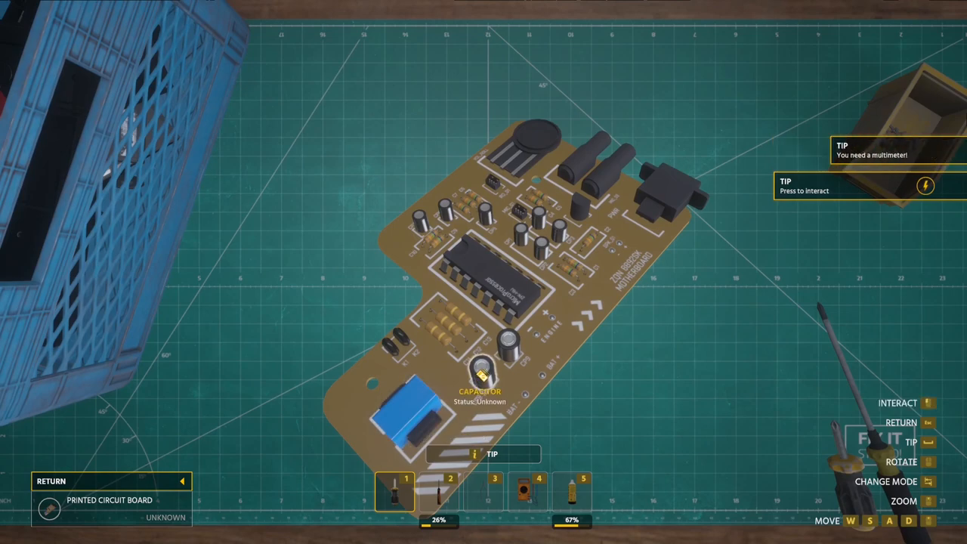
left_click(532, 504)
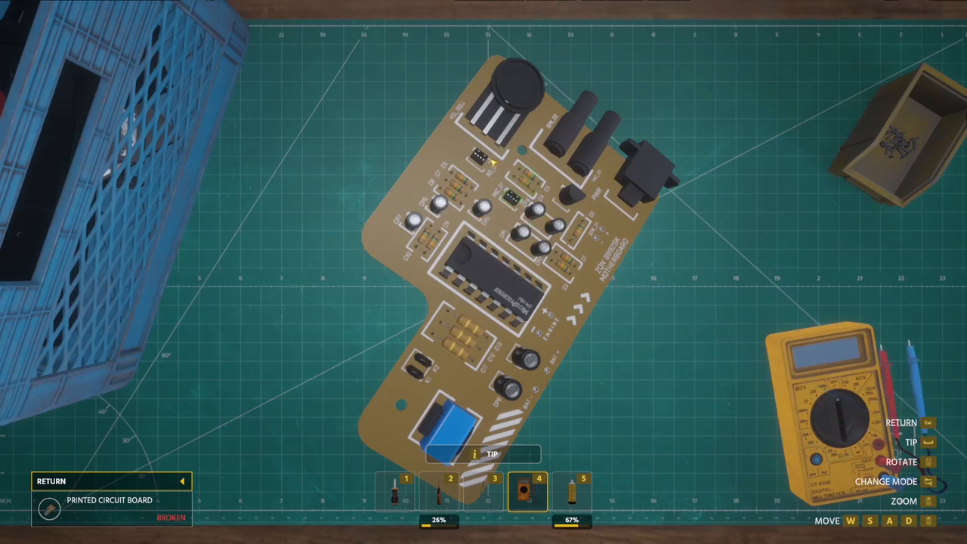
mouse_move(520, 200)
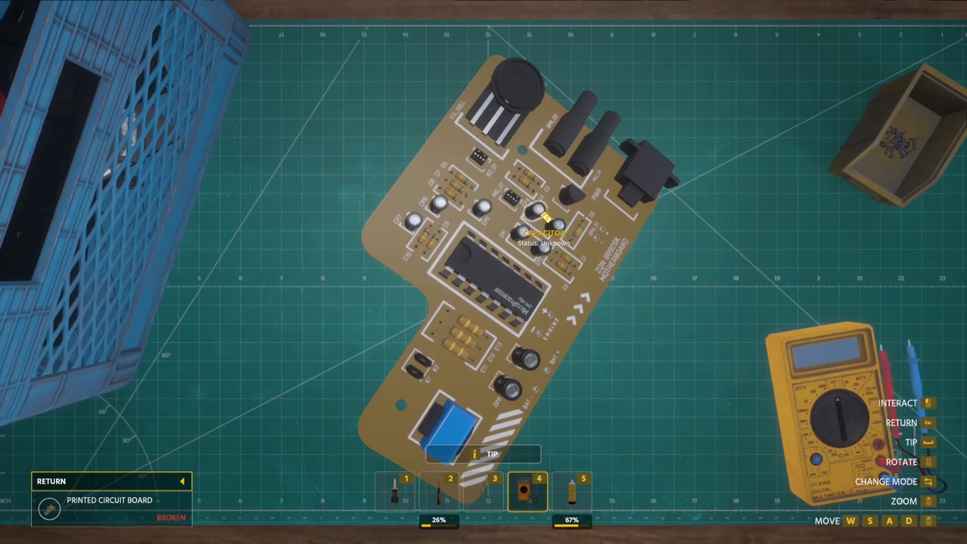
left_click(538, 227)
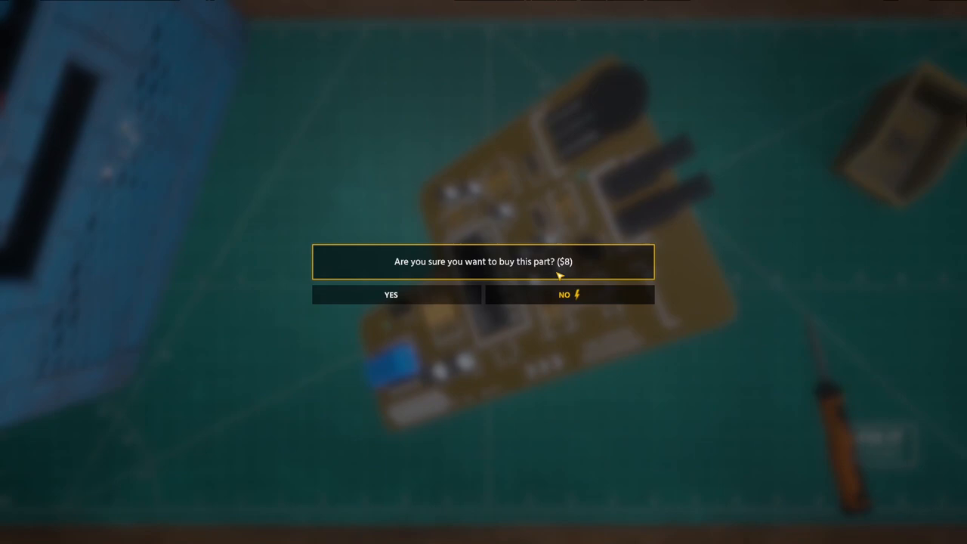
Step: Confirm the $8, $7 and $6 replacement part purchases for the circuit board
left_click(390, 294)
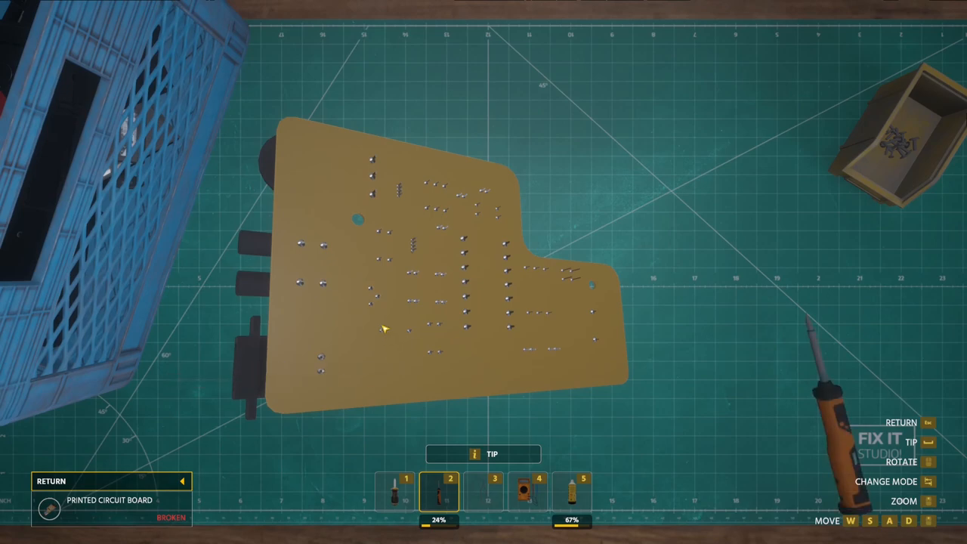
mouse_move(378, 236)
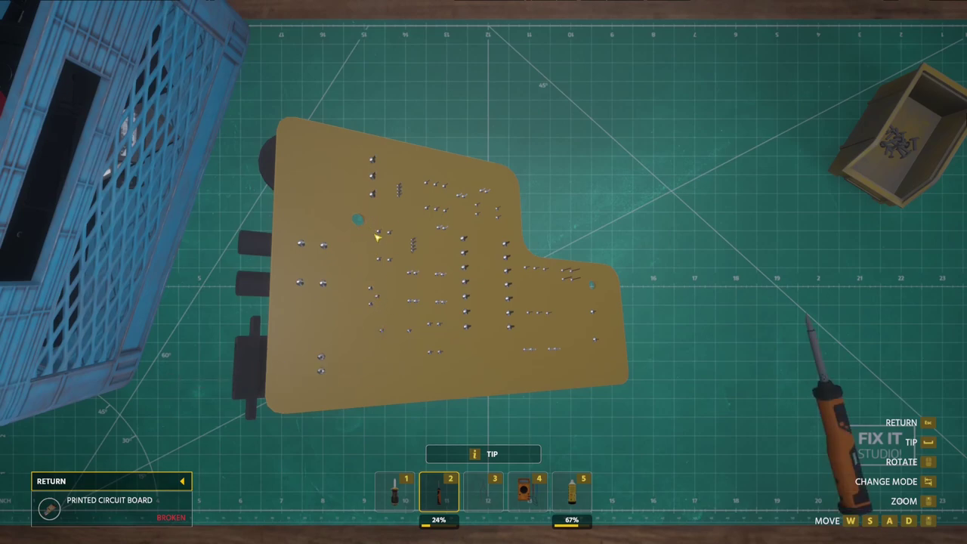
mouse_move(569, 294)
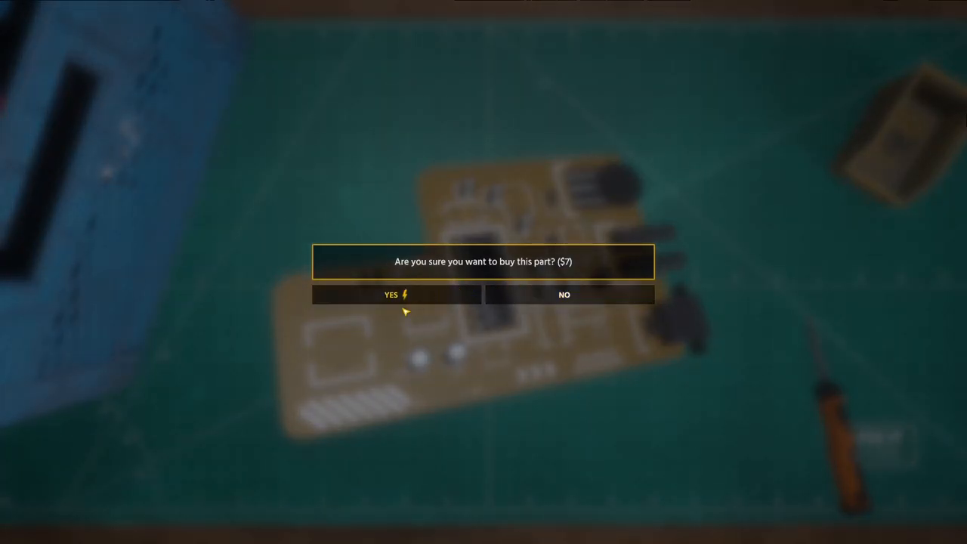
left_click(391, 295)
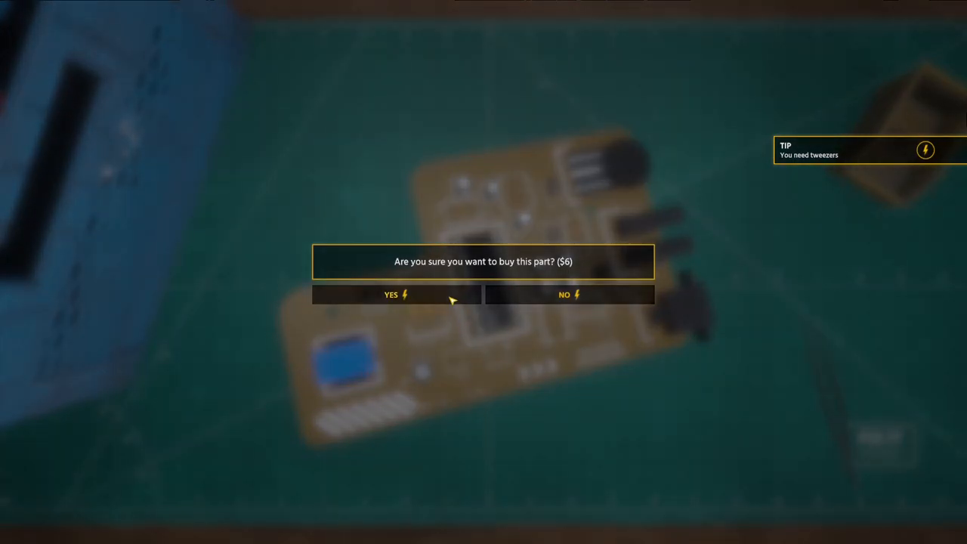
left_click(392, 294)
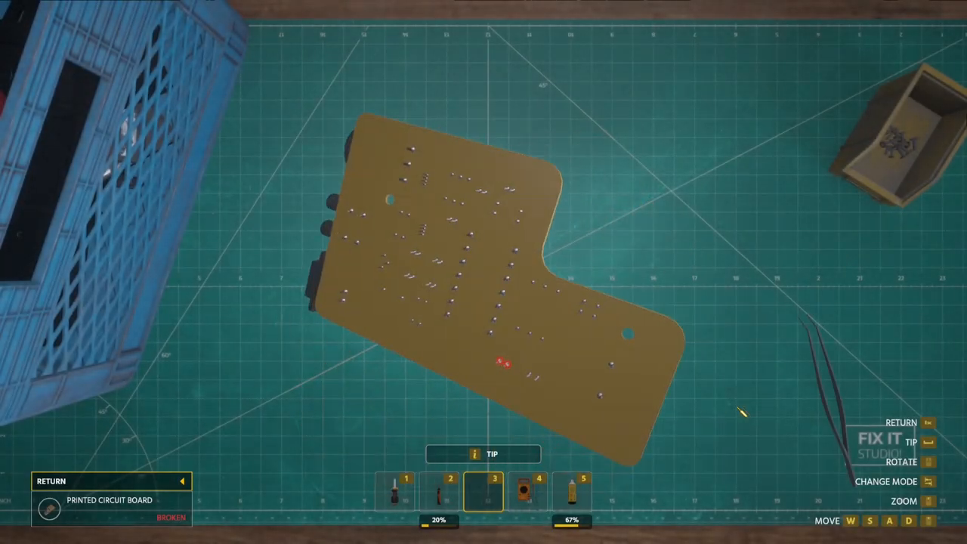
Step: Fit the new components onto the circuit board until it reads GOOD
left_click(436, 503)
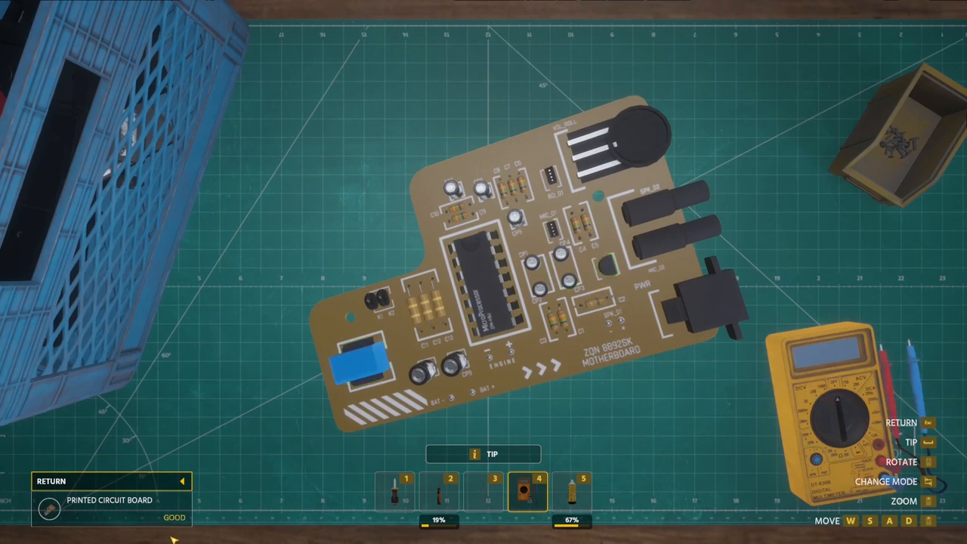
mouse_move(602, 276)
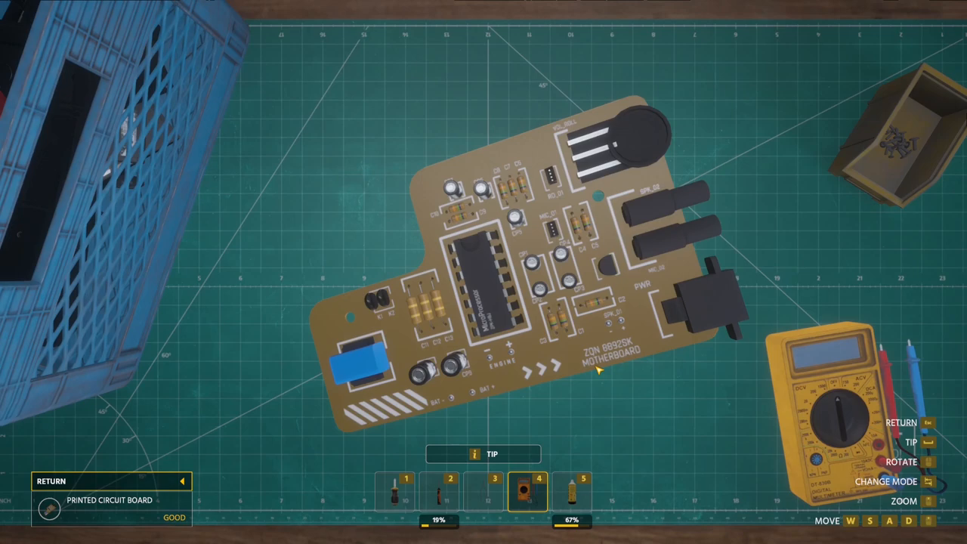
mouse_move(202, 481)
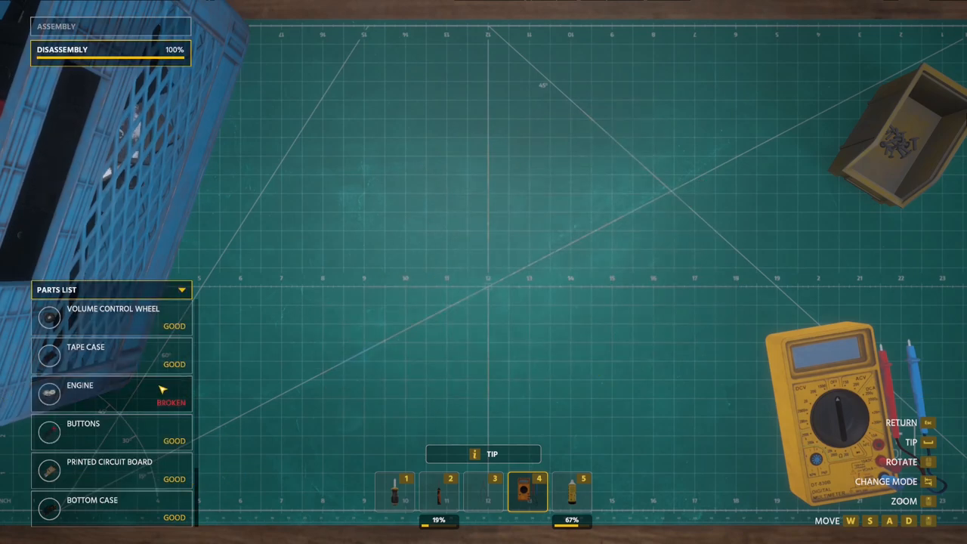
Step: Inspect the battery and tape reader, then replace the broken tape reader for $10
scroll("down", 3)
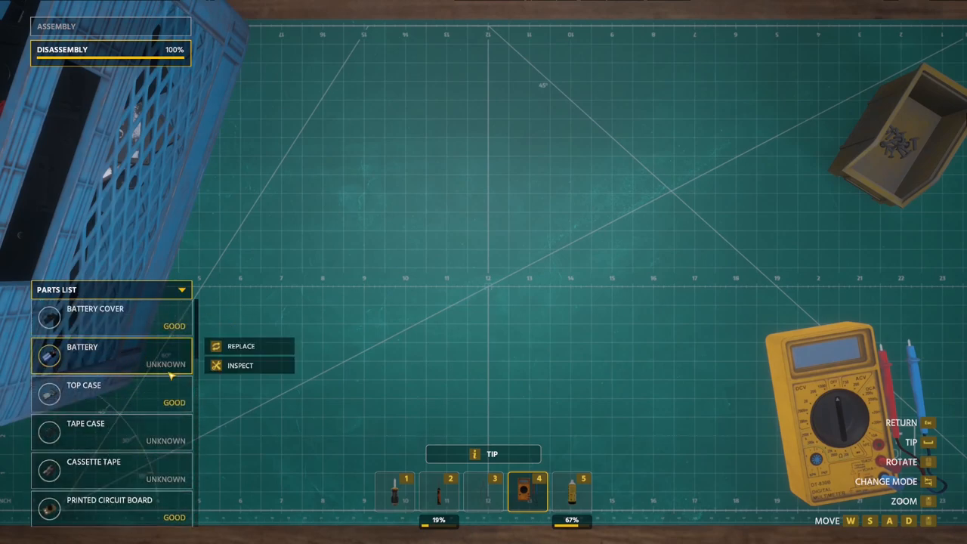
left_click(240, 366)
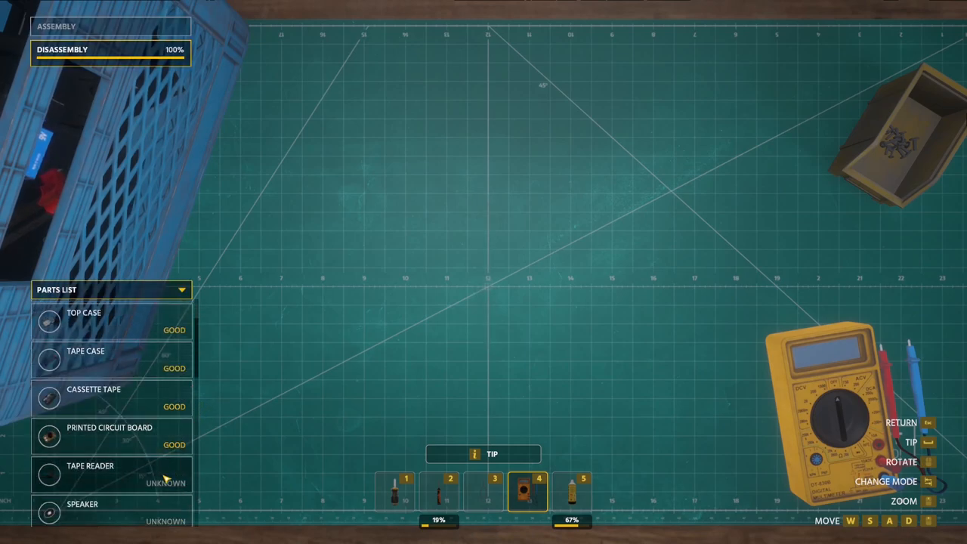
left_click(98, 466)
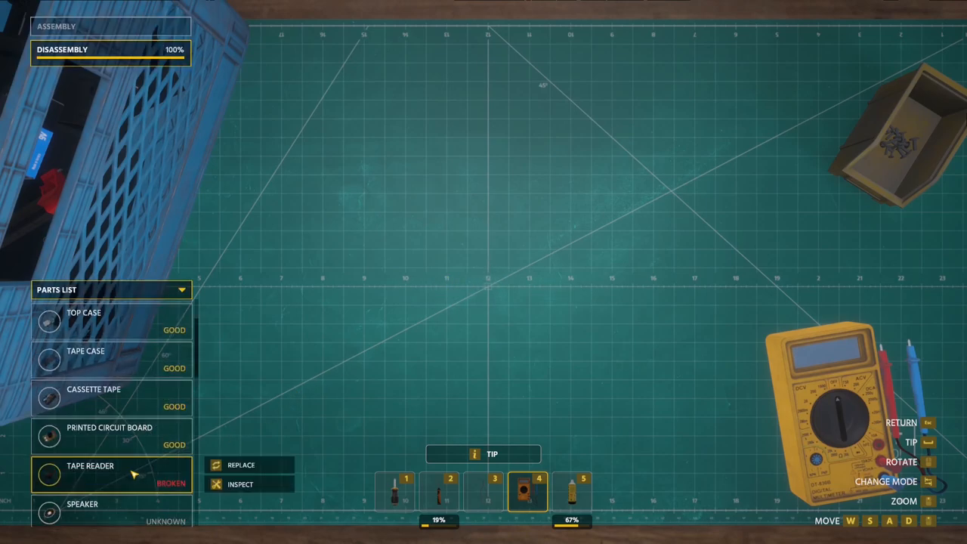
left_click(240, 464)
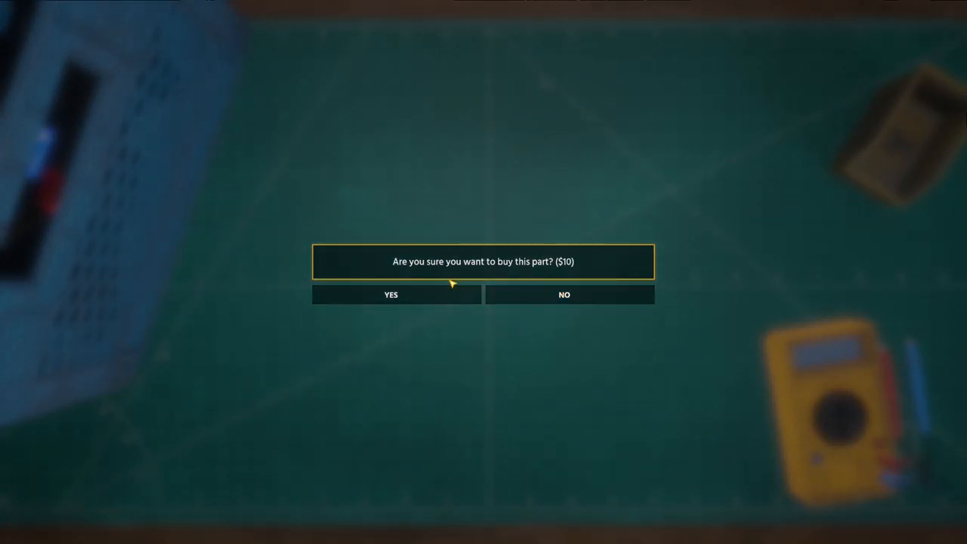
left_click(395, 294)
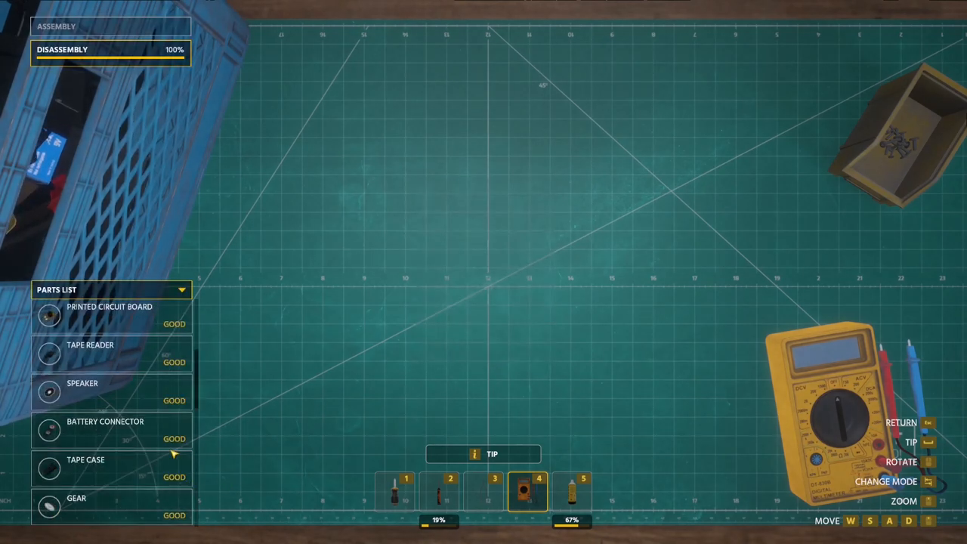
scroll("down", 3)
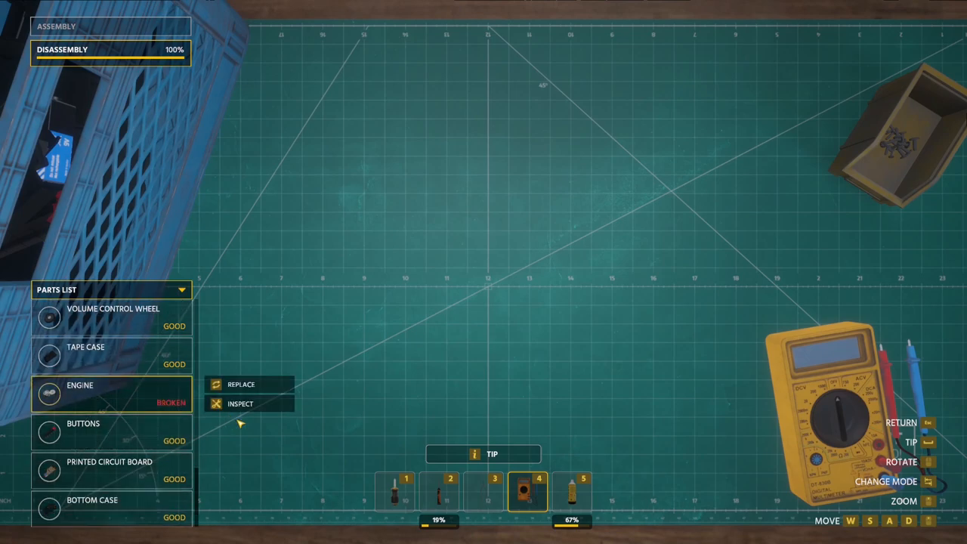
Step: Replace the broken engine and confirm the $15 purchase
left_click(241, 384)
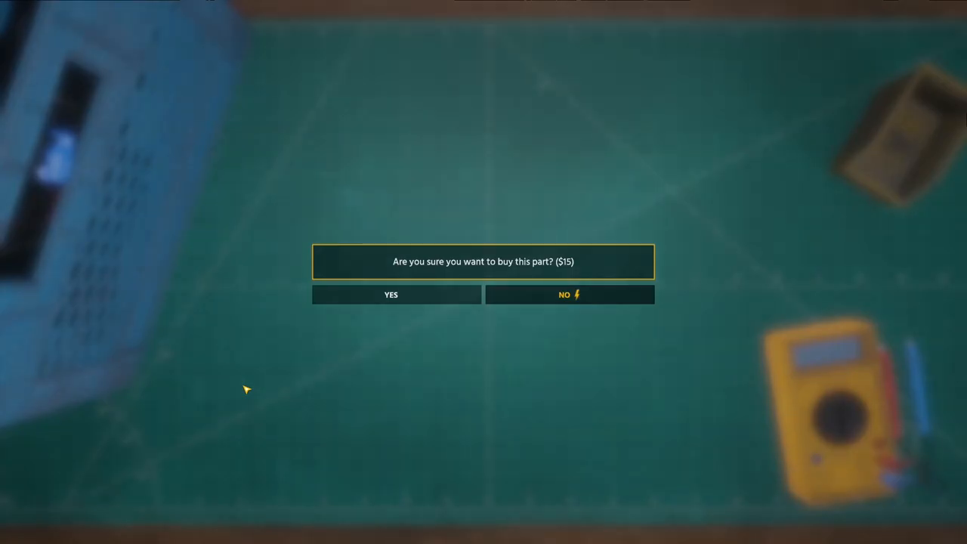
left_click(396, 295)
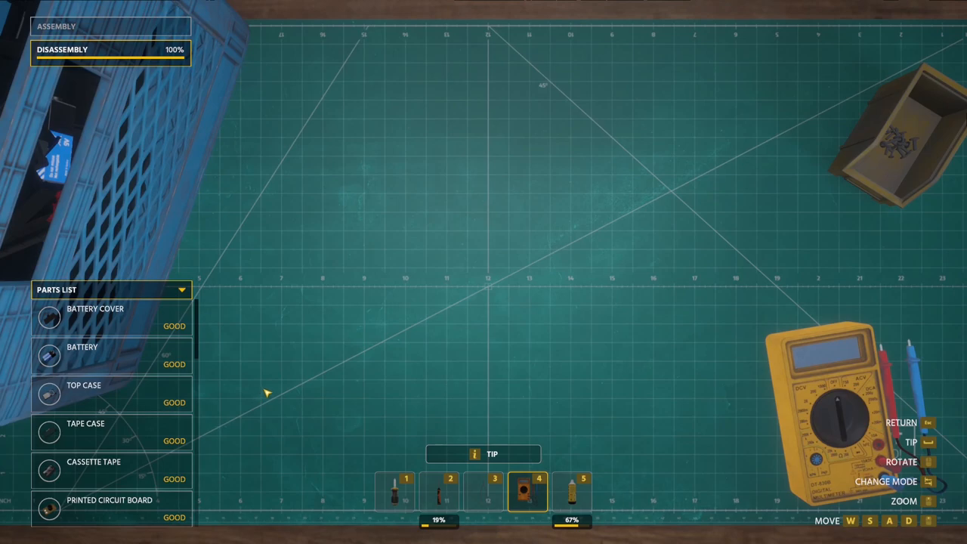
mouse_move(86, 15)
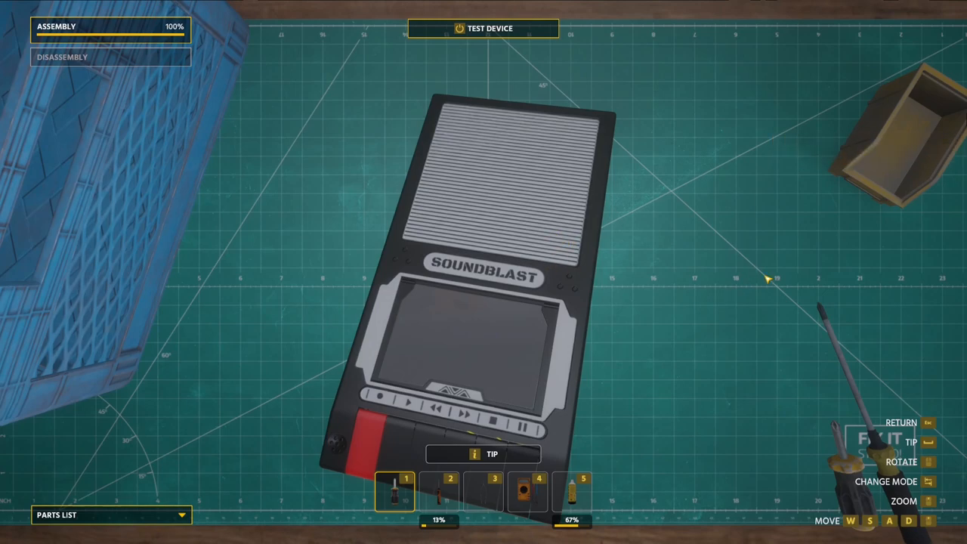
mouse_move(827, 198)
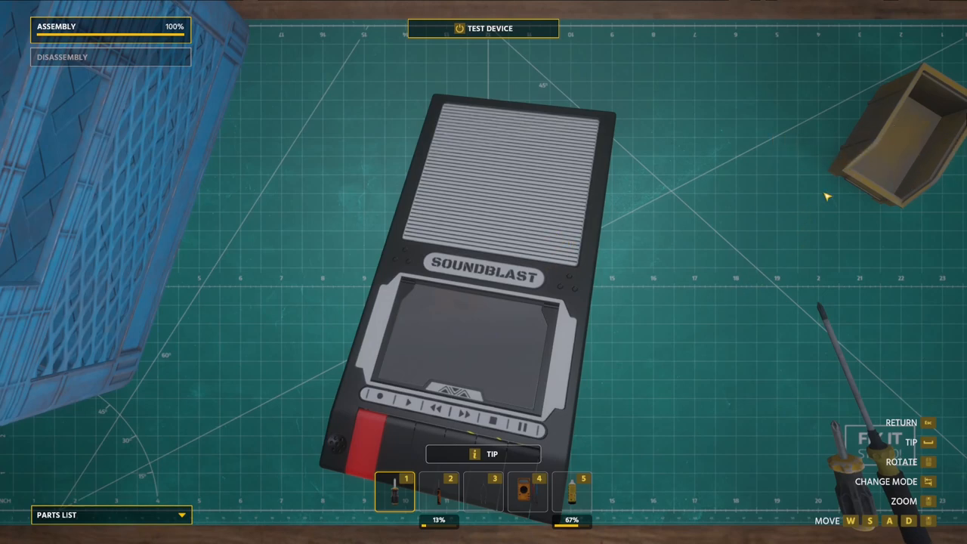
mouse_move(544, 28)
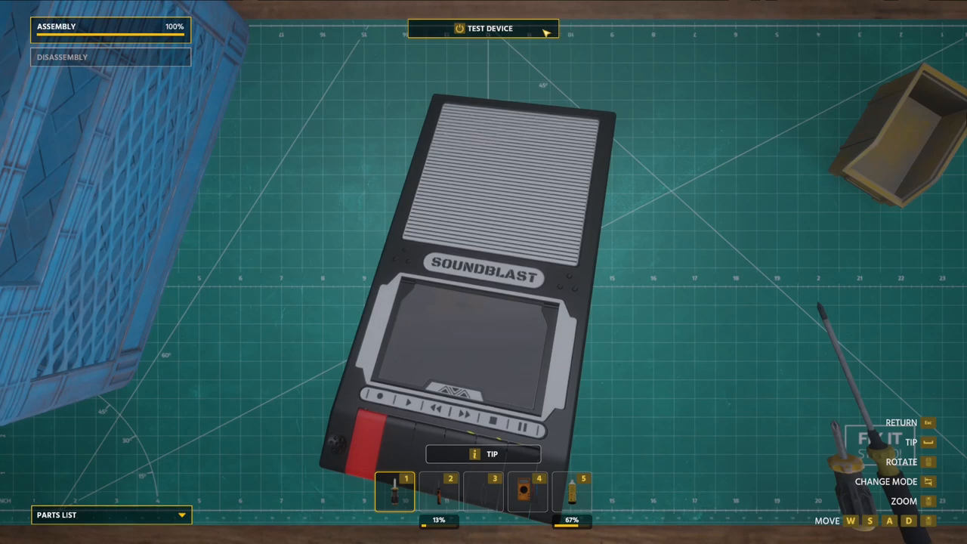
Step: Run the device test on the reassembled SOUNDBLAST player
left_click(483, 28)
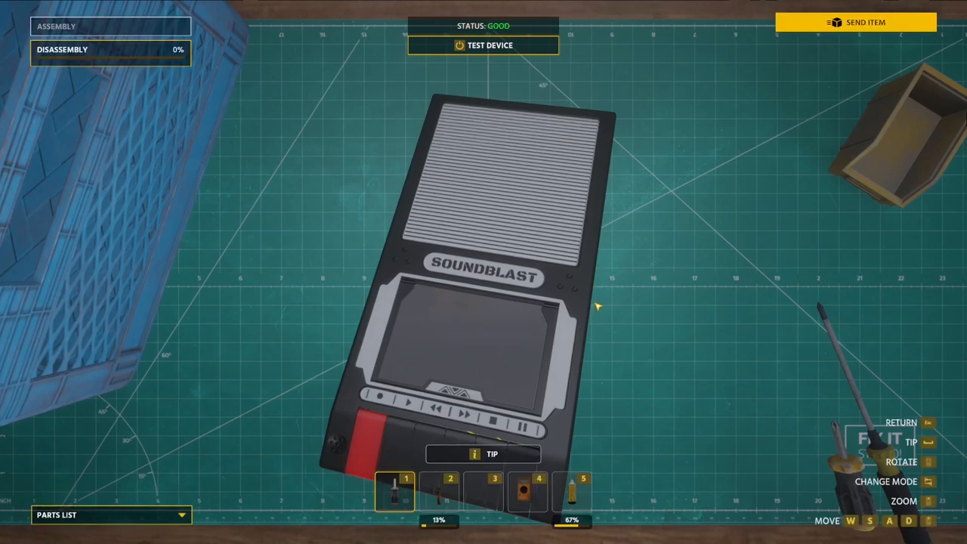
mouse_move(780, 42)
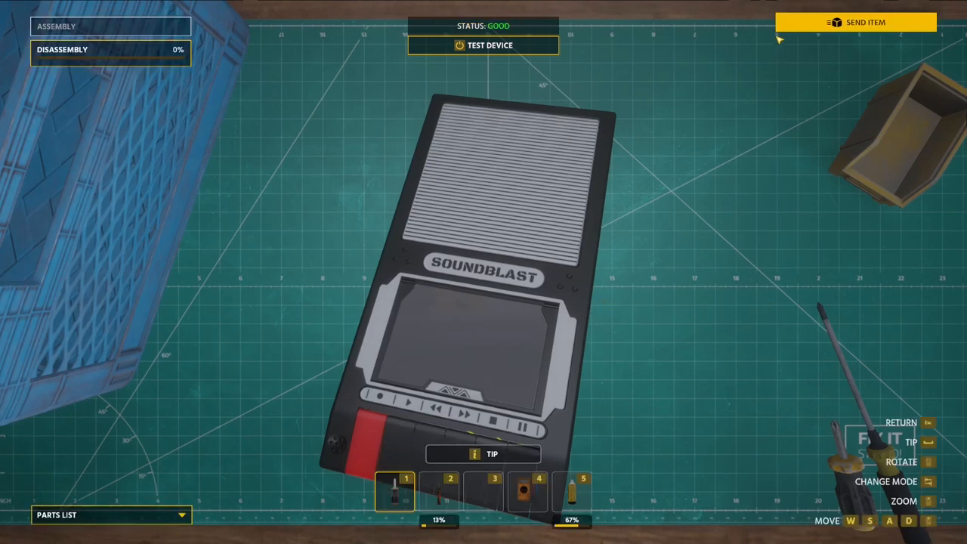
Step: Send the GOOD-status player back to the customer, earning 95 EXP and $80
left_click(855, 21)
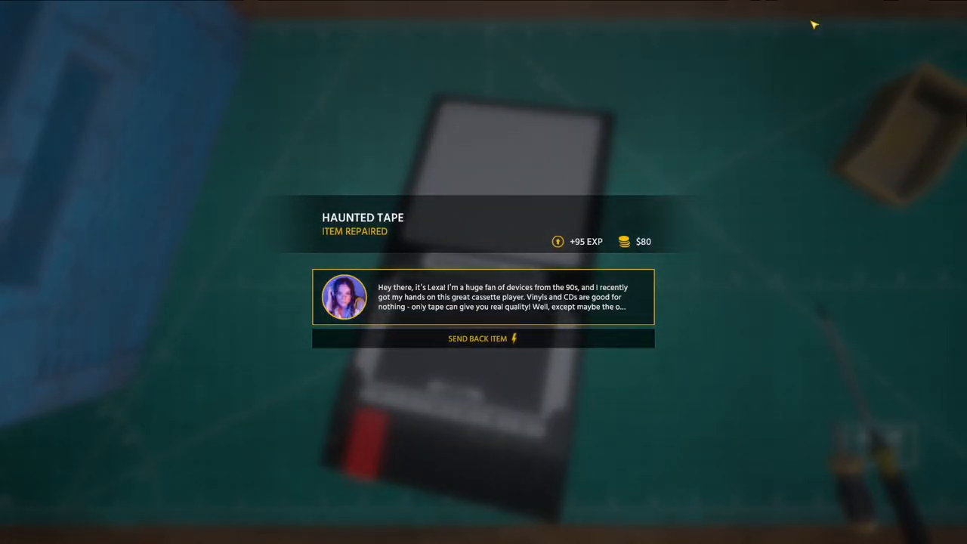
mouse_move(663, 245)
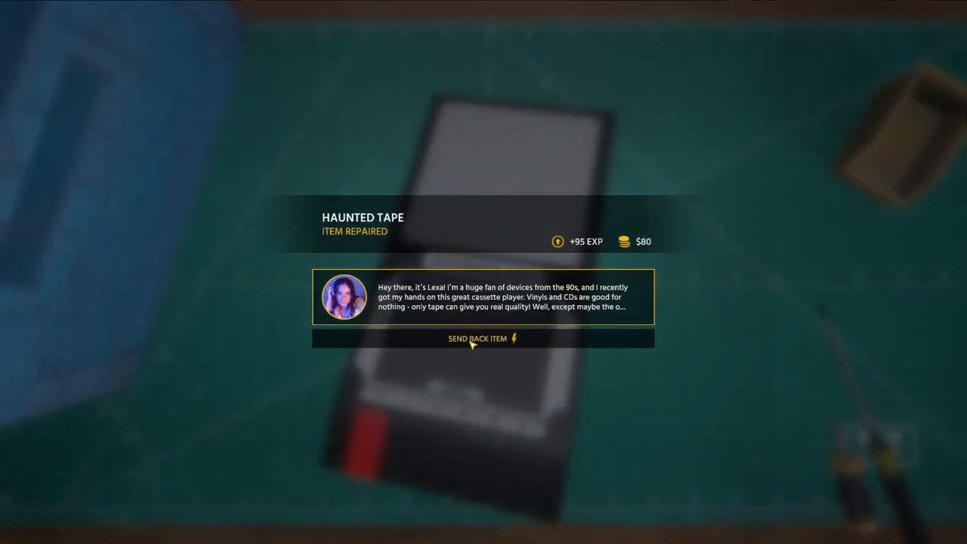
left_click(483, 338)
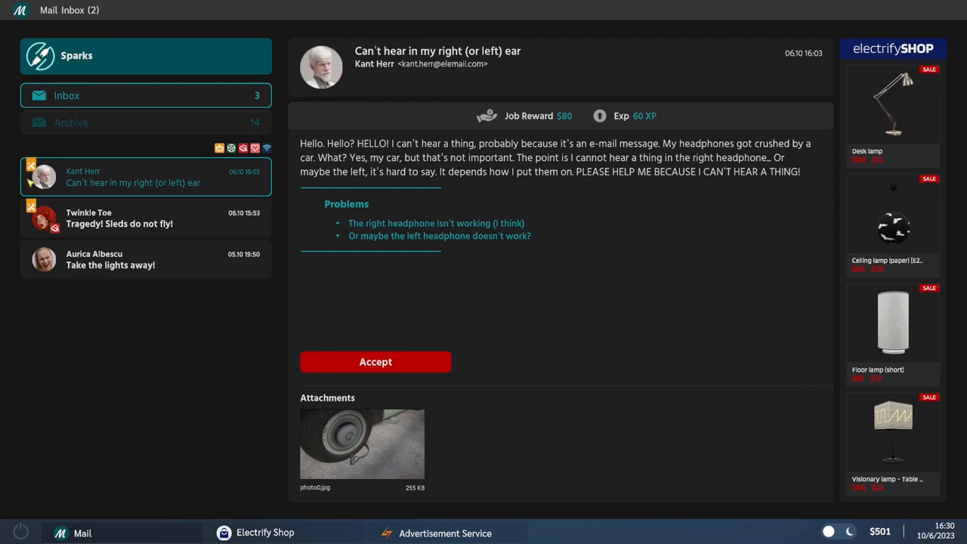
mouse_move(182, 259)
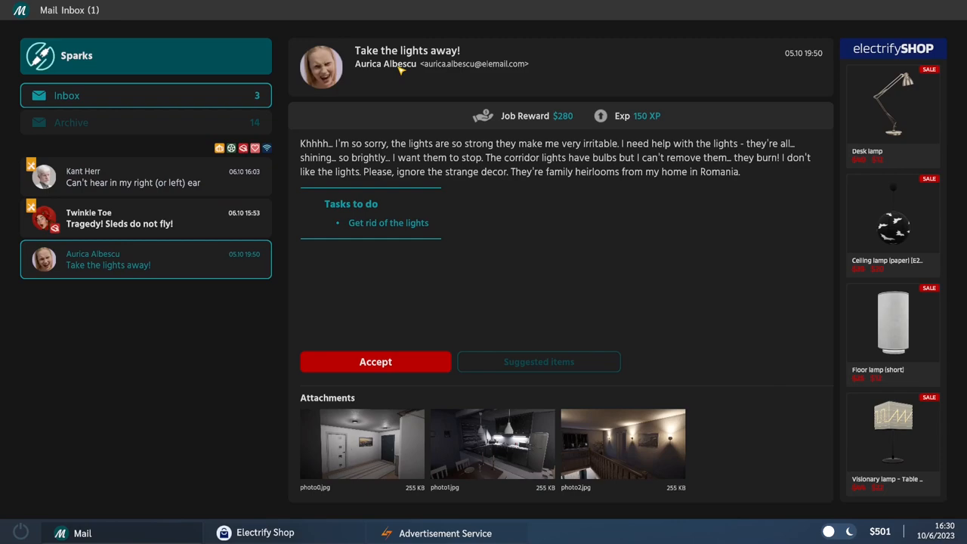
mouse_move(389, 59)
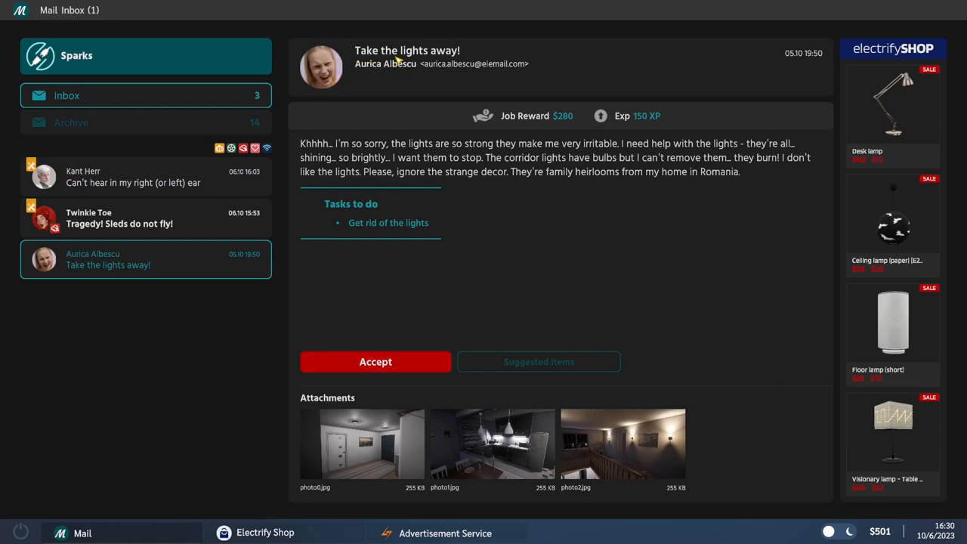
mouse_move(426, 154)
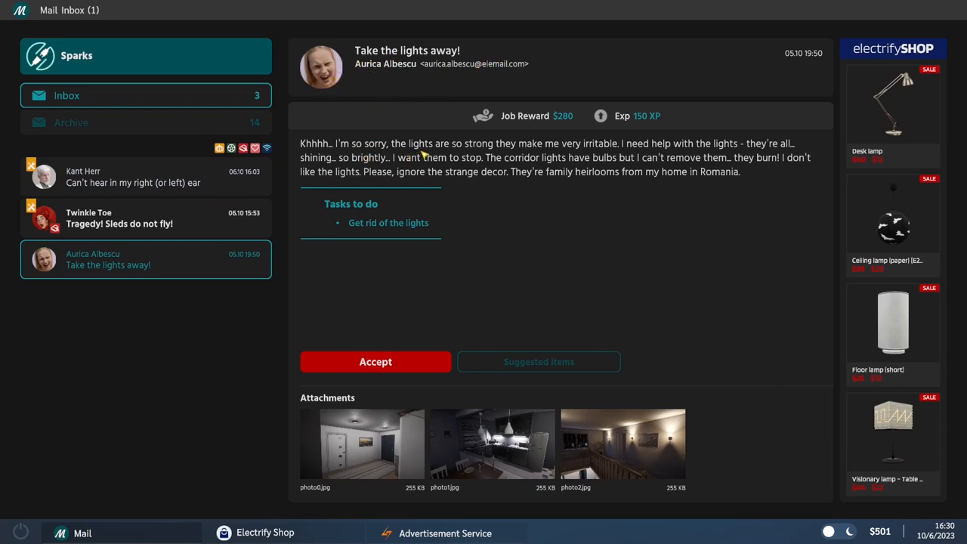
mouse_move(659, 164)
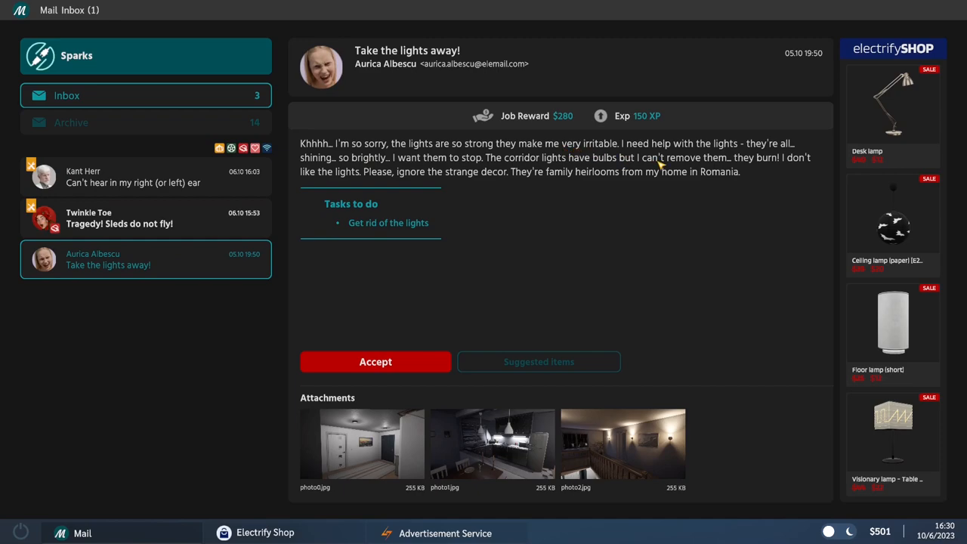
mouse_move(615, 210)
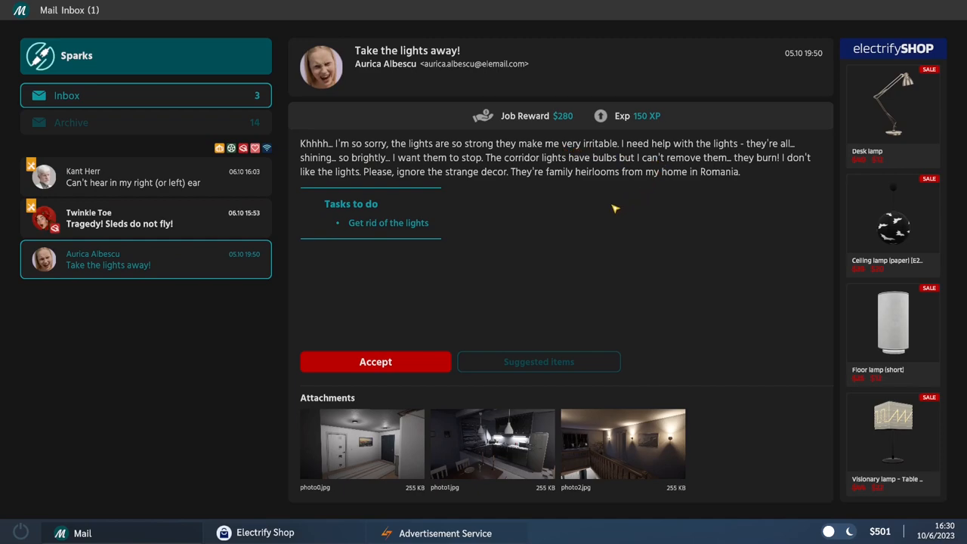
mouse_move(609, 212)
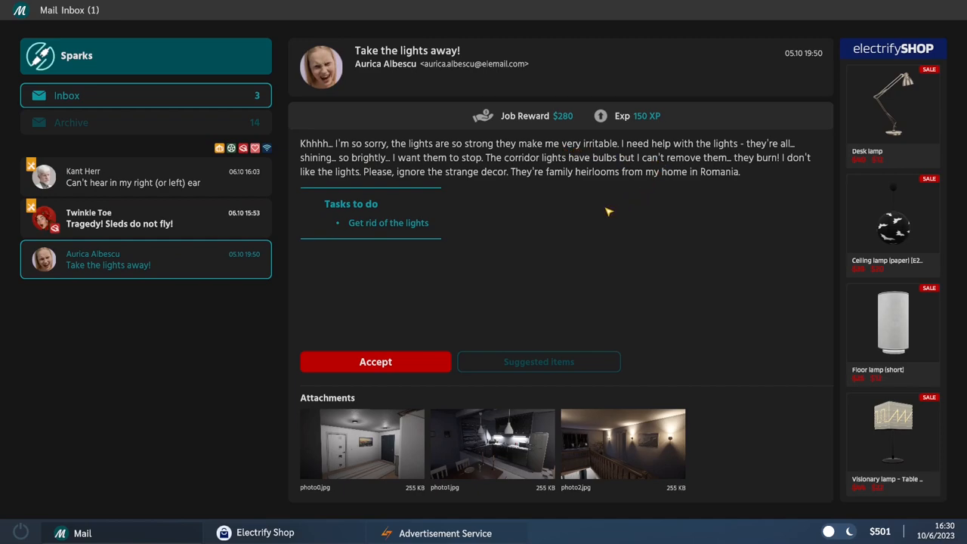